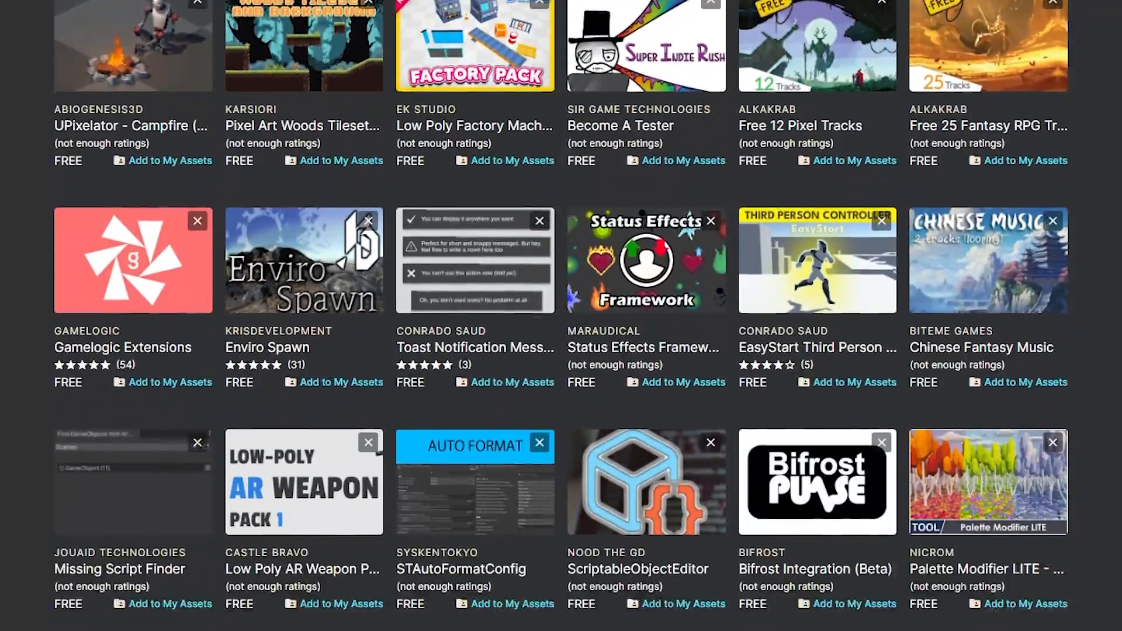
Regenerate the Evenly_Spread spawner with population 400 and Dimensions X 27.28.
{"action": "scroll", "scroll_direction": "down", "scroll_amount": 3}
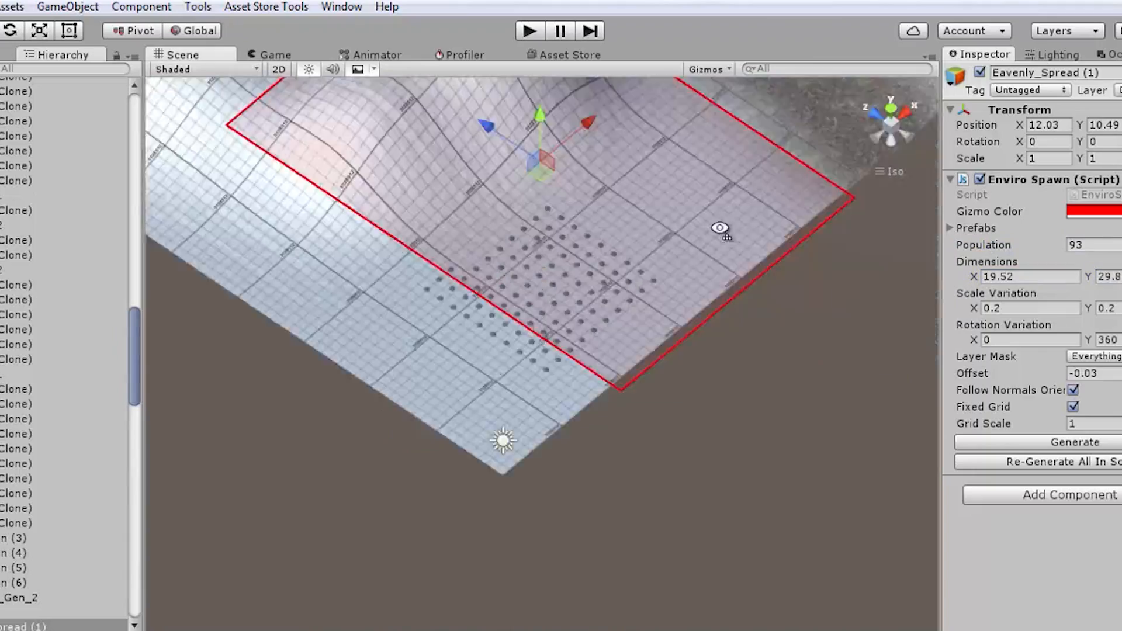
{"action": "left_click", "coordinate": [1073, 442]}
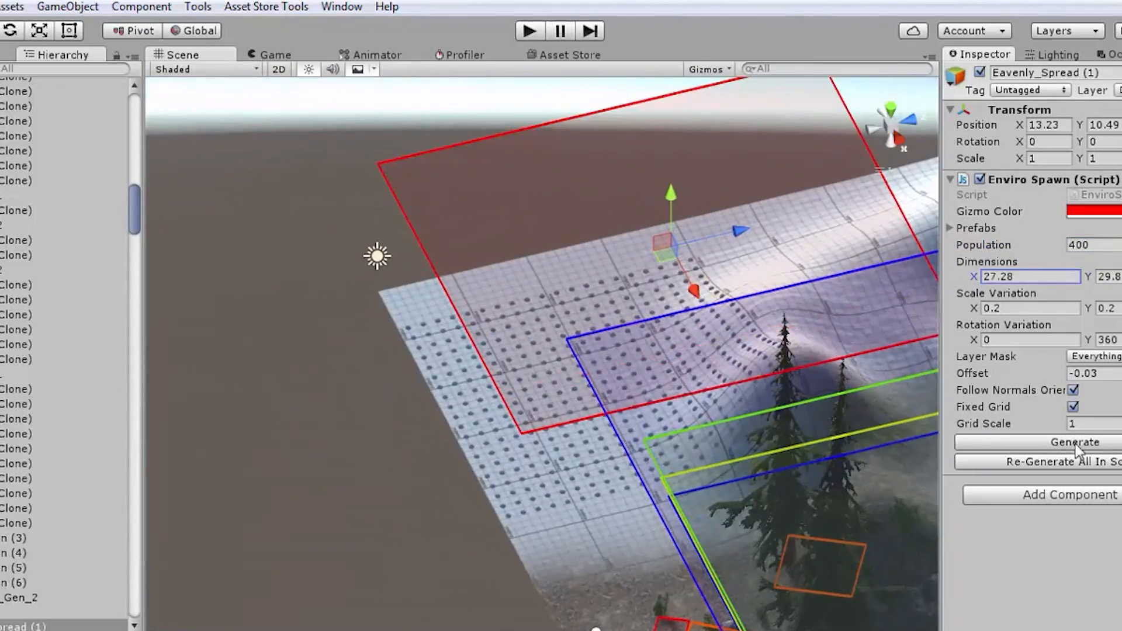
{"action": "left_click", "coordinate": [1074, 442]}
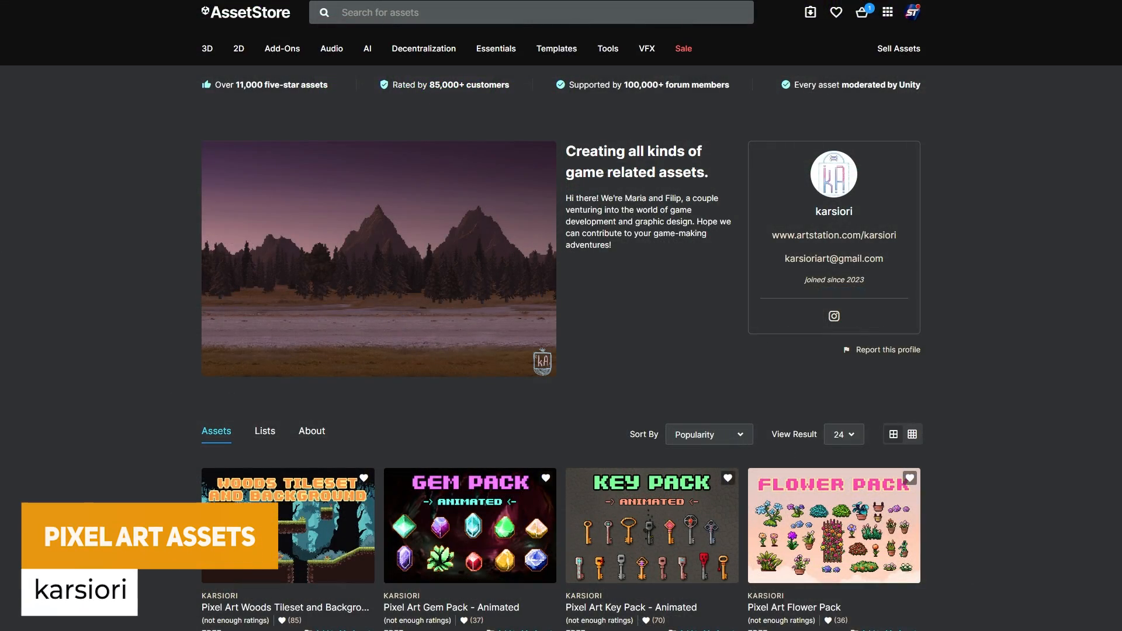
{"action": "scroll", "scroll_direction": "down", "scroll_amount": 3}
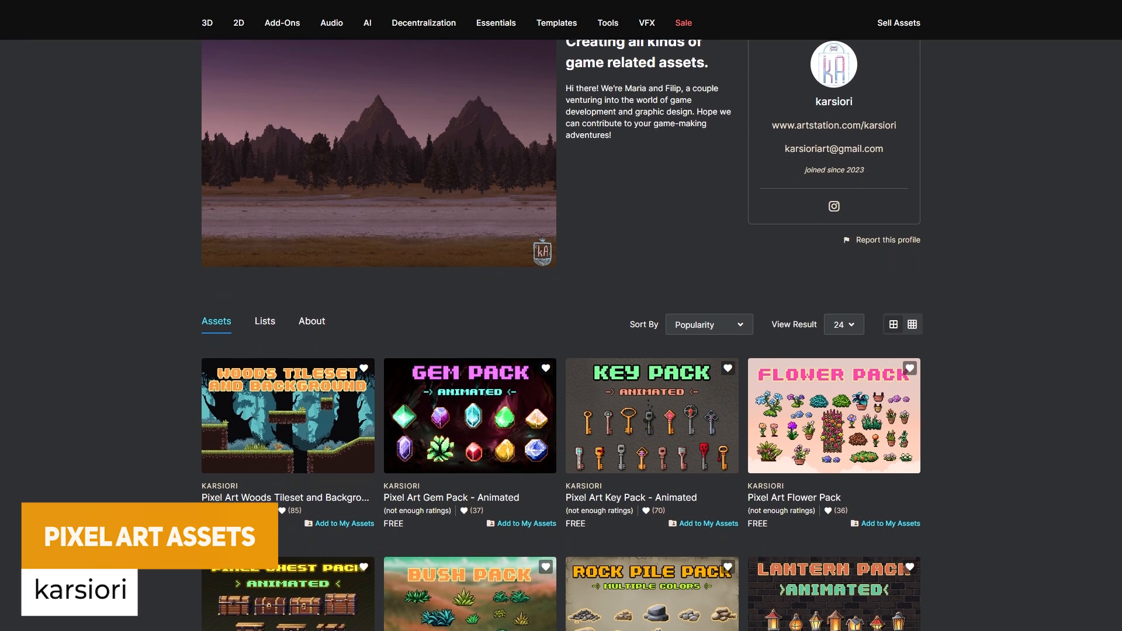
{"action": "scroll", "scroll_direction": "down", "scroll_amount": 3}
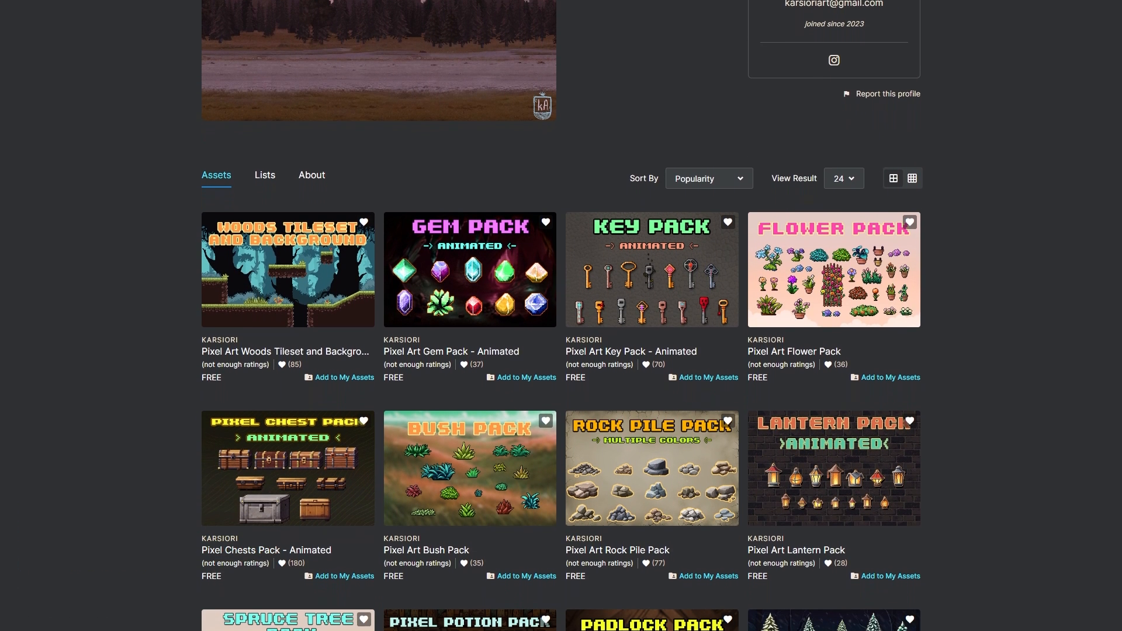
{"action": "scroll", "scroll_direction": "down", "scroll_amount": 3}
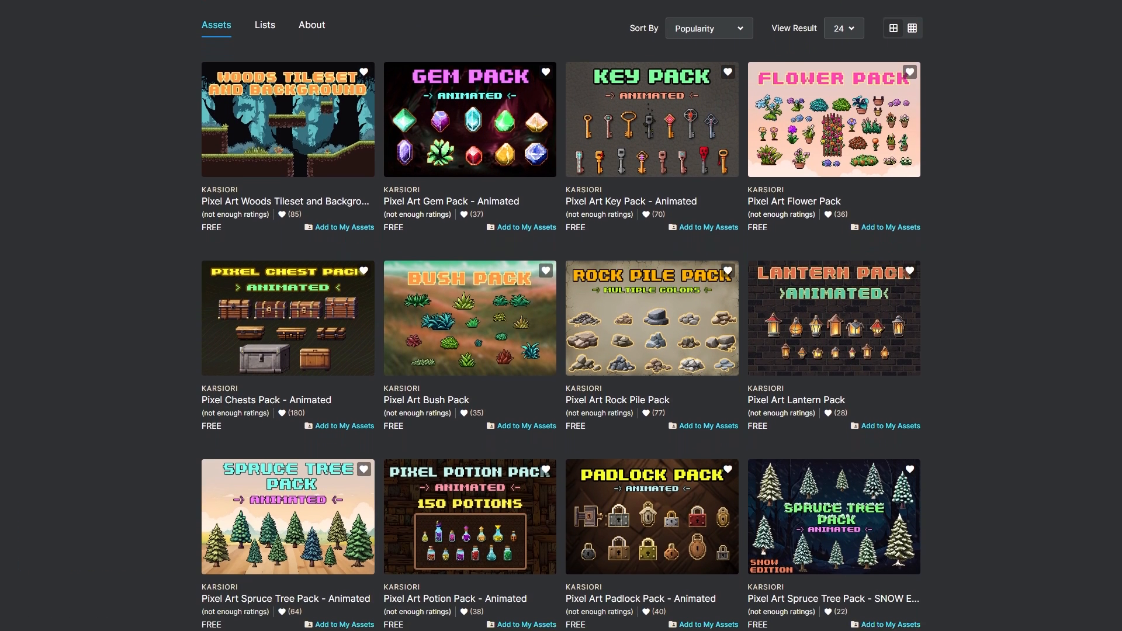
{"action": "scroll", "scroll_direction": "down", "scroll_amount": 3}
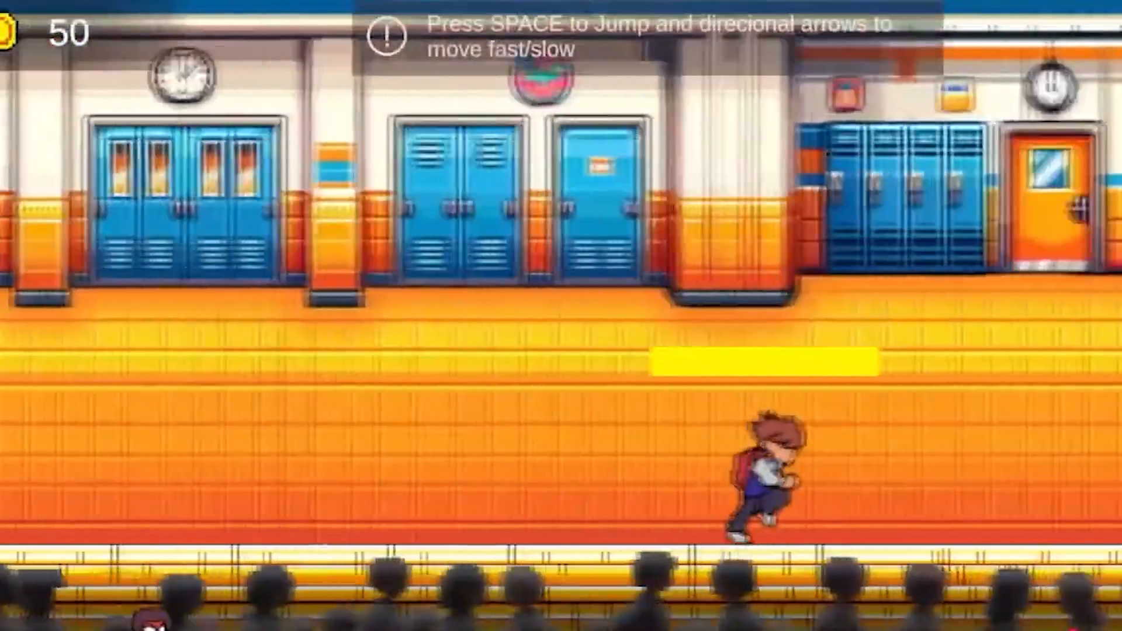
Make the running boy jump in the school-hallway runner demo.
{"action": "key", "text": "space"}
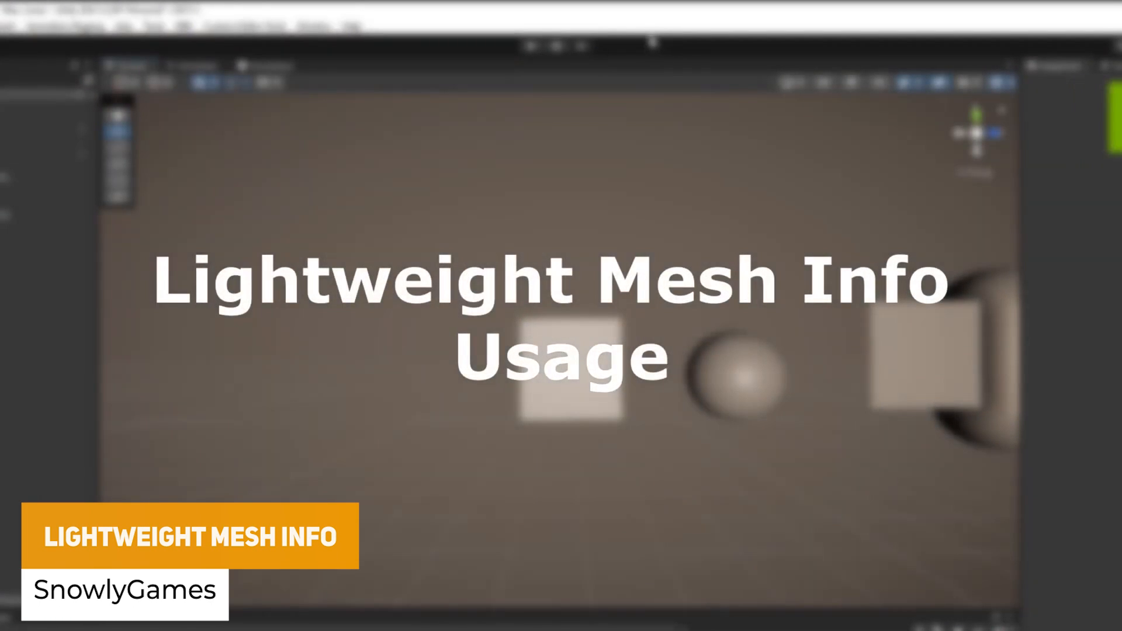
Show the Mesh Info window from the Tools menu, reporting 0 vertices, triangles and submeshes.
{"action": "left_click", "coordinate": [153, 26]}
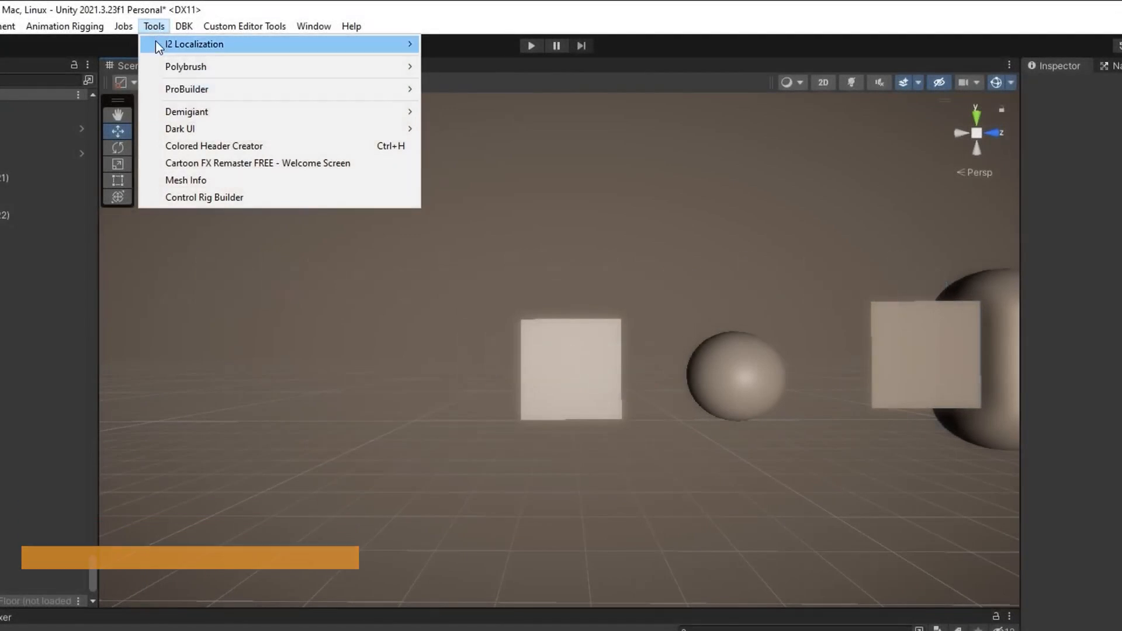
{"action": "left_click", "coordinate": [186, 180]}
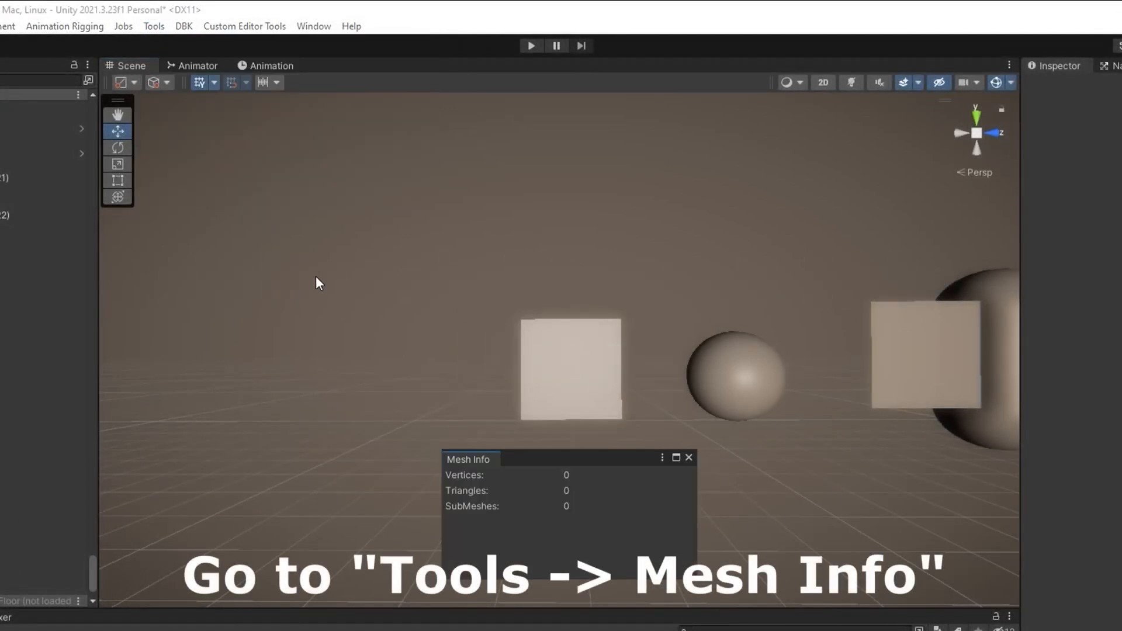
{"action": "left_click", "coordinate": [569, 368]}
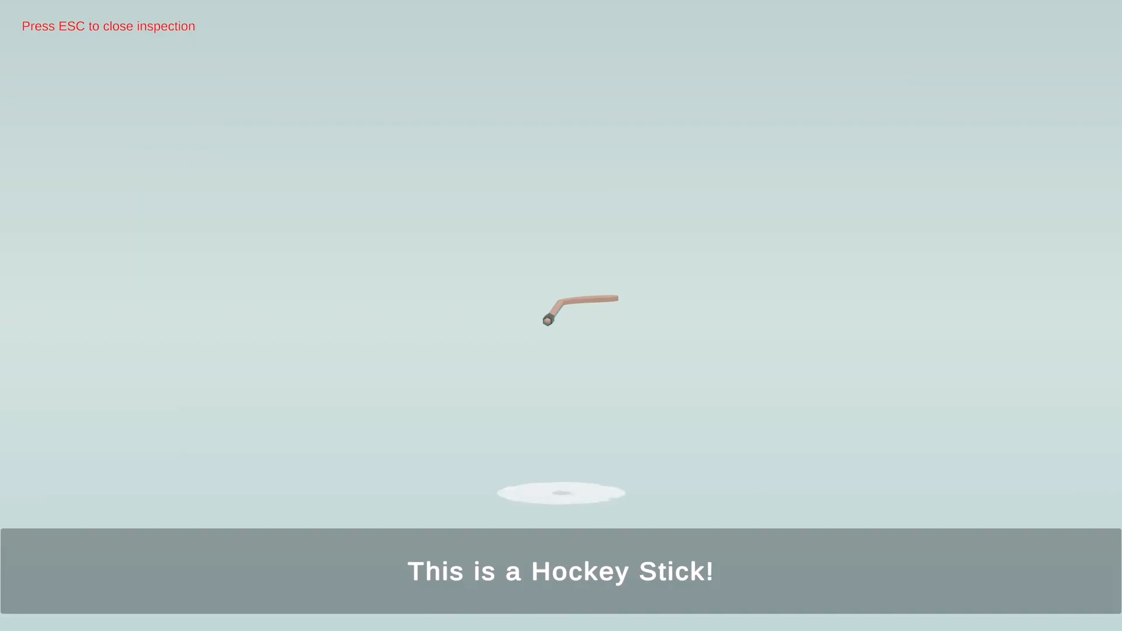
Close the hockey stick inspection view with Escape.
{"action": "key", "text": "Escape"}
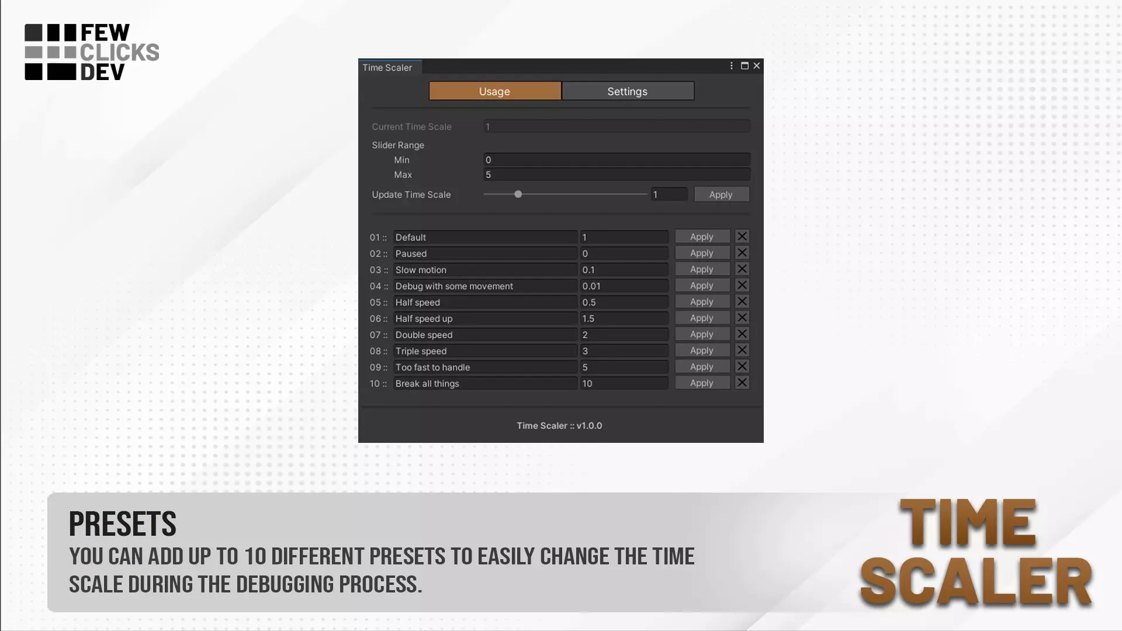
Show Time Scaler's Settings and its shortcut bindings for Apply Preset 1–10.
{"action": "left_click", "coordinate": [627, 91]}
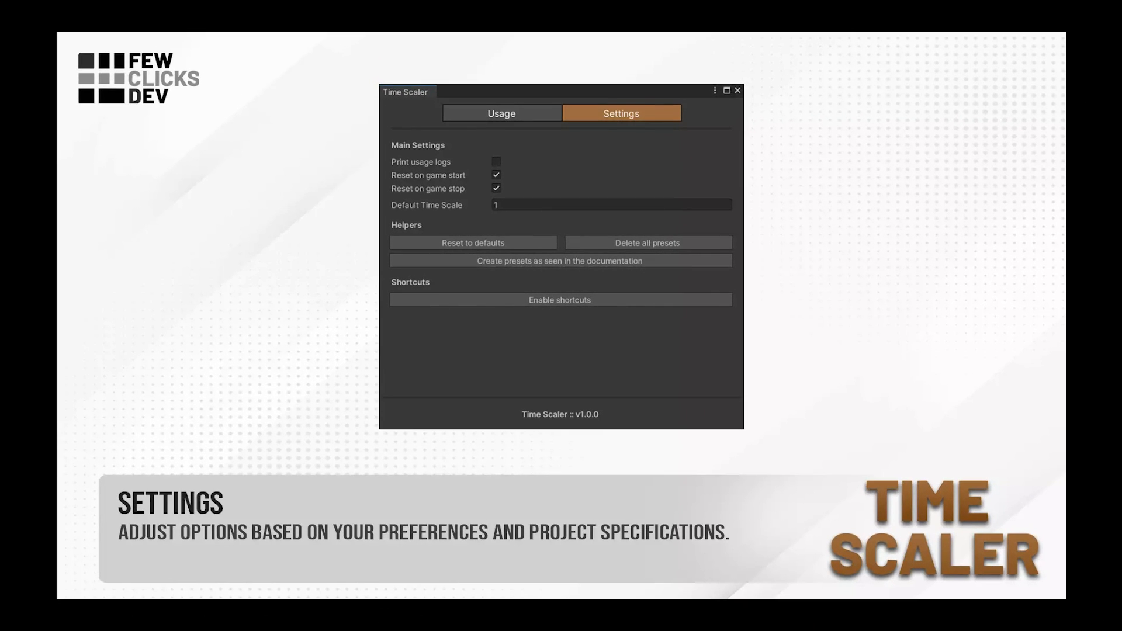
{"action": "left_click", "coordinate": [559, 299]}
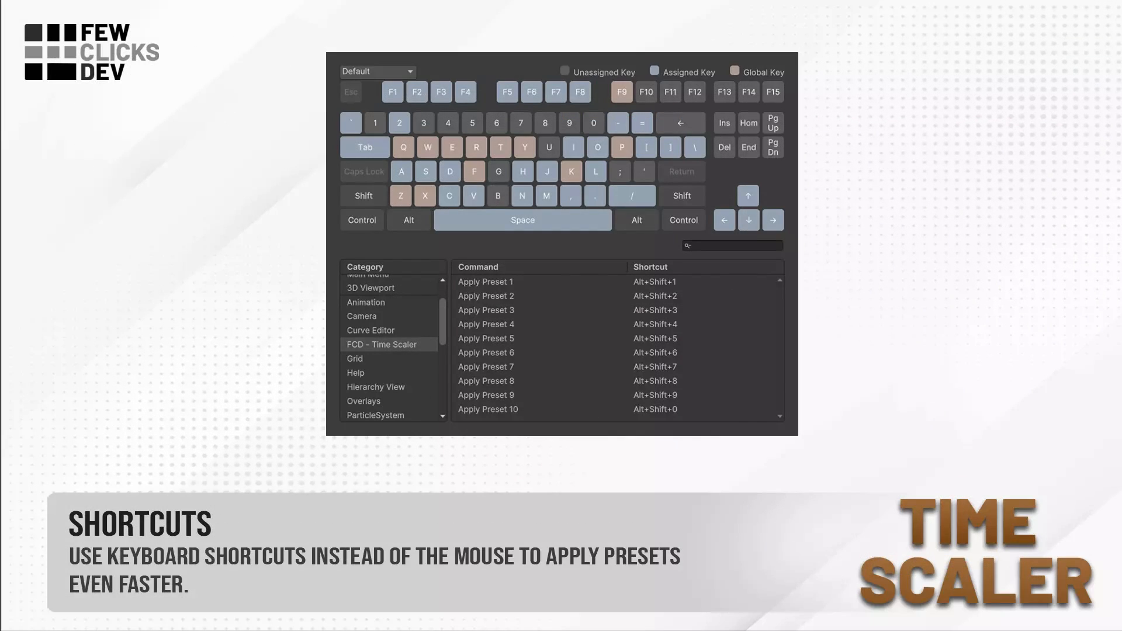